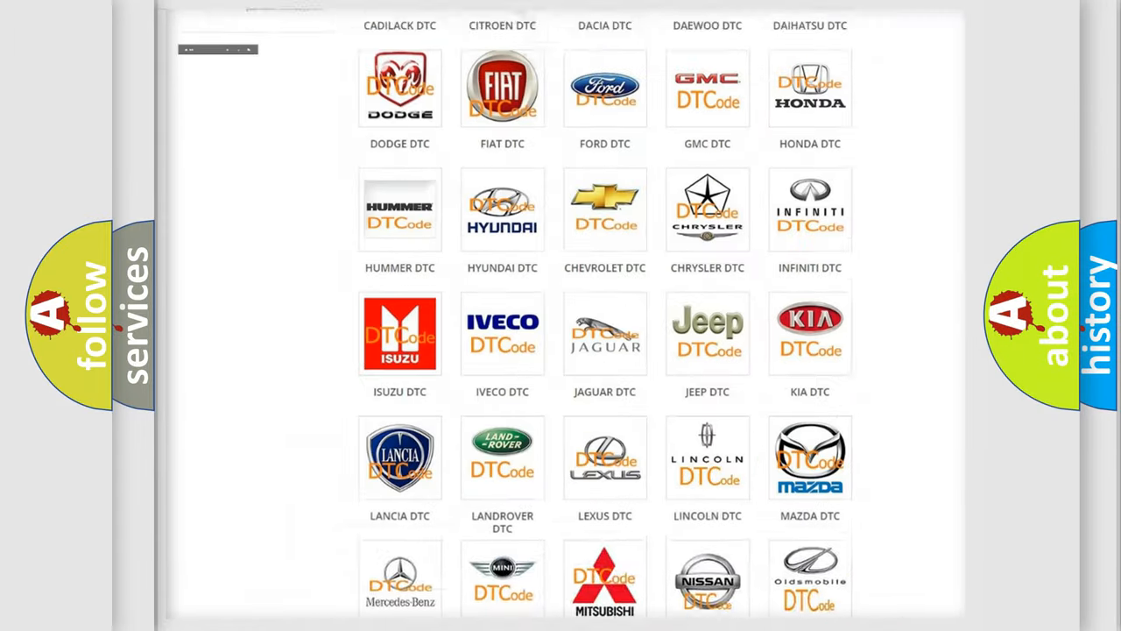
- Open the Jeep DTC logo from the category page and browse the Jeep code list
scroll("up", 3)
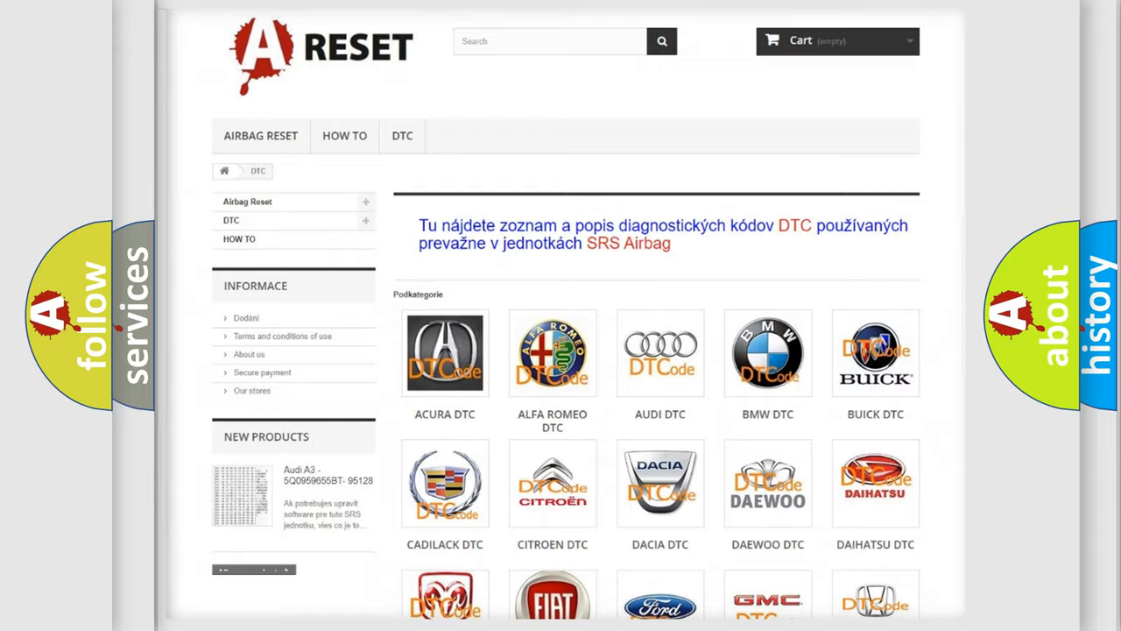
scroll("down", 3)
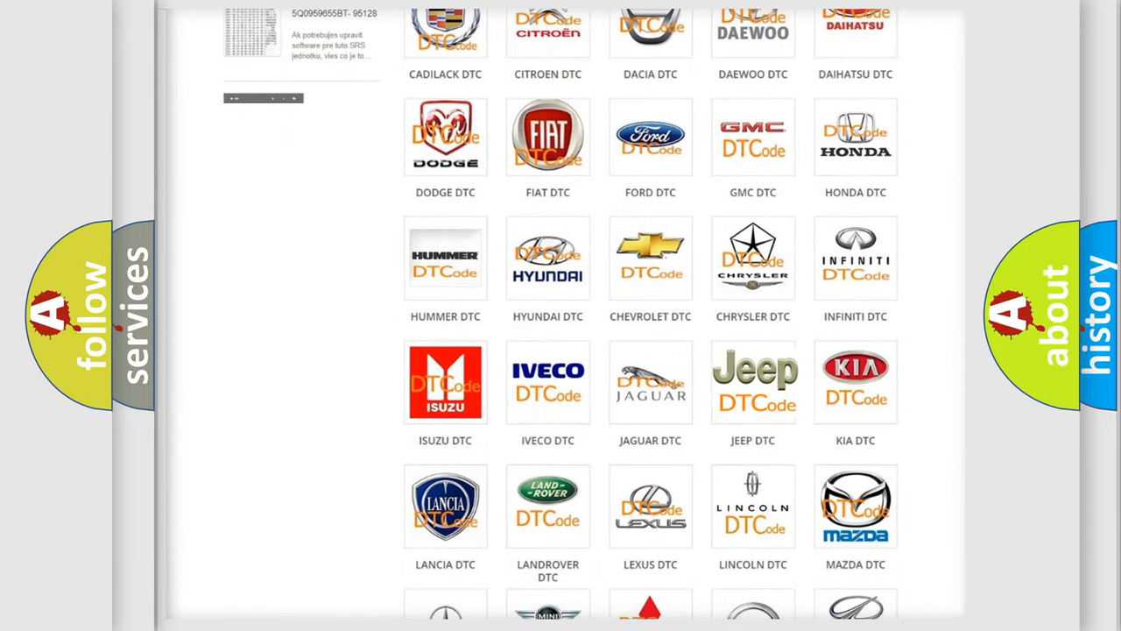
left_click(752, 381)
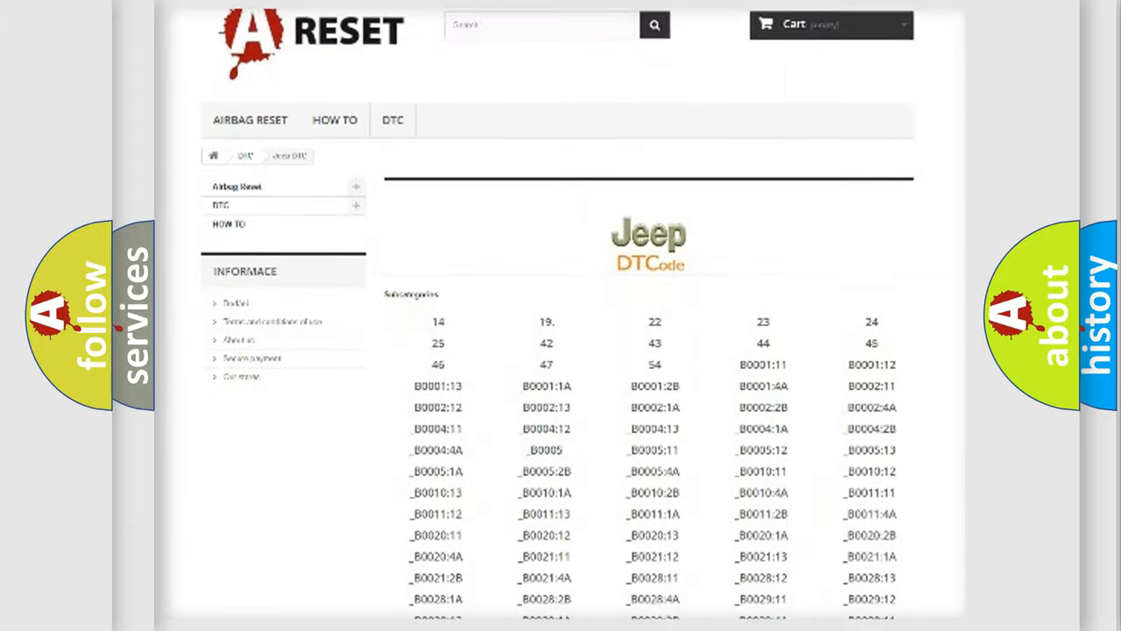
scroll("down", 3)
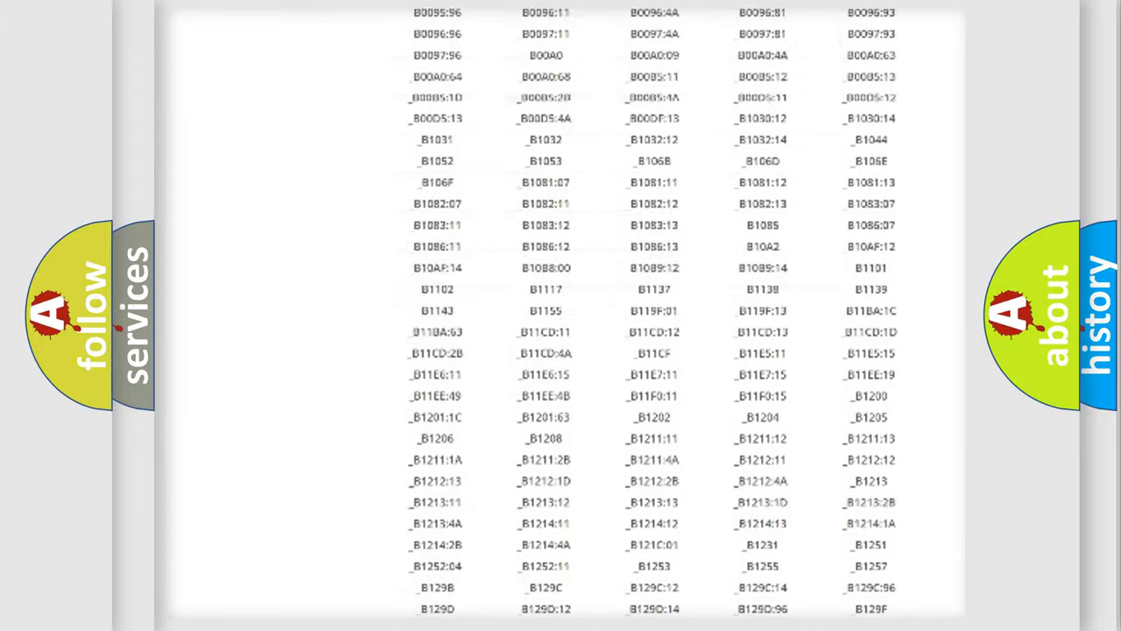
scroll("up", 3)
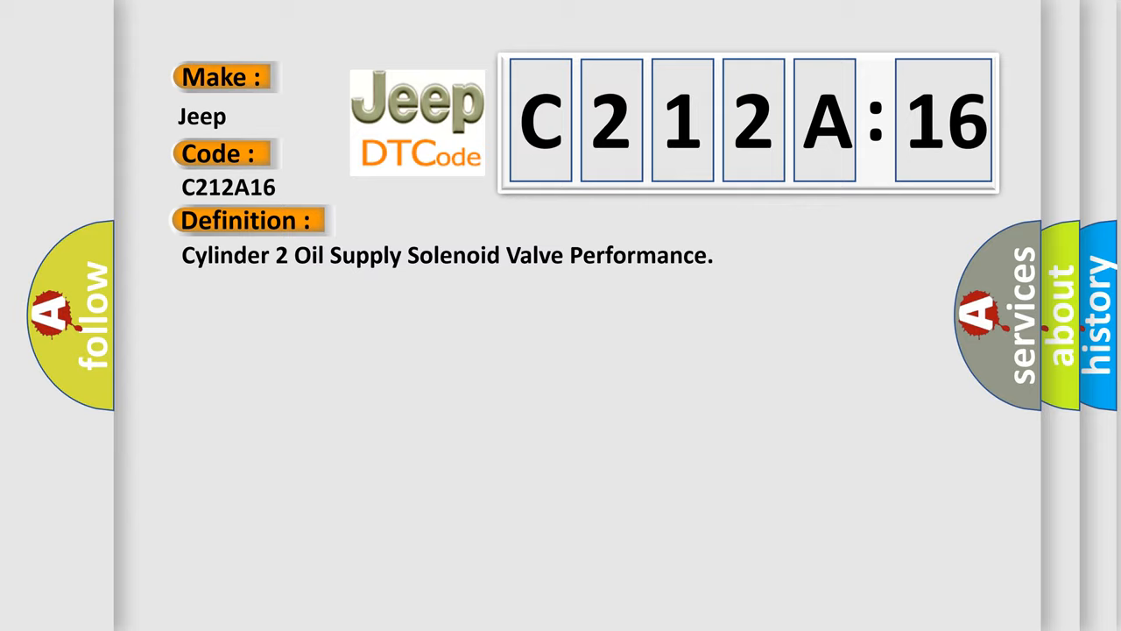
- Open code C212A16 to show its oil supply solenoid definition and Multi-Air description
left_click(456, 220)
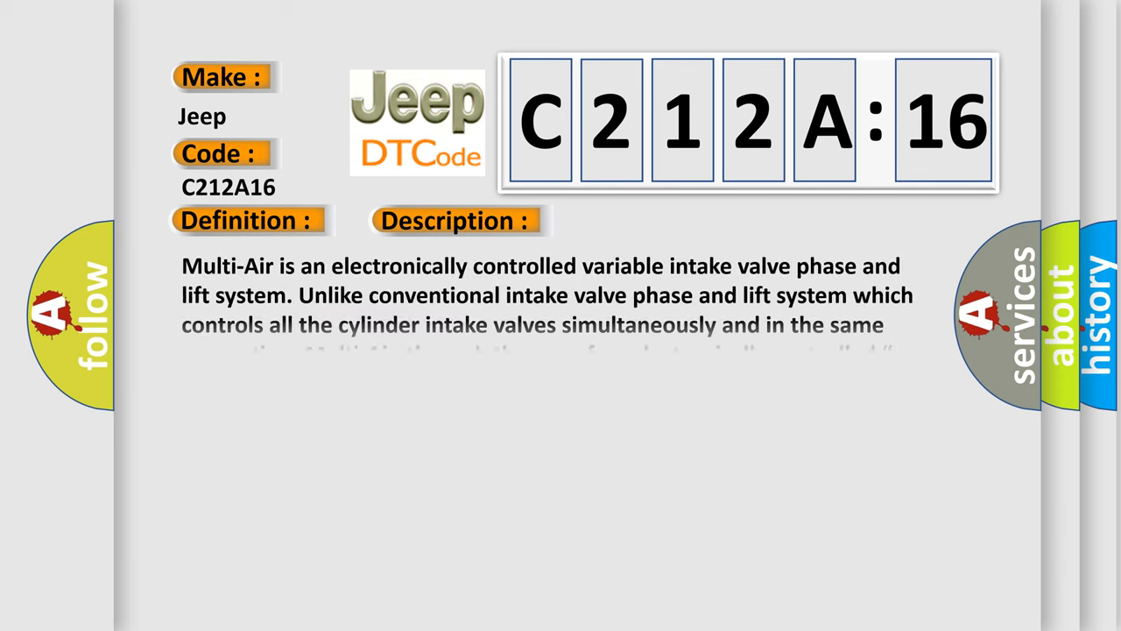